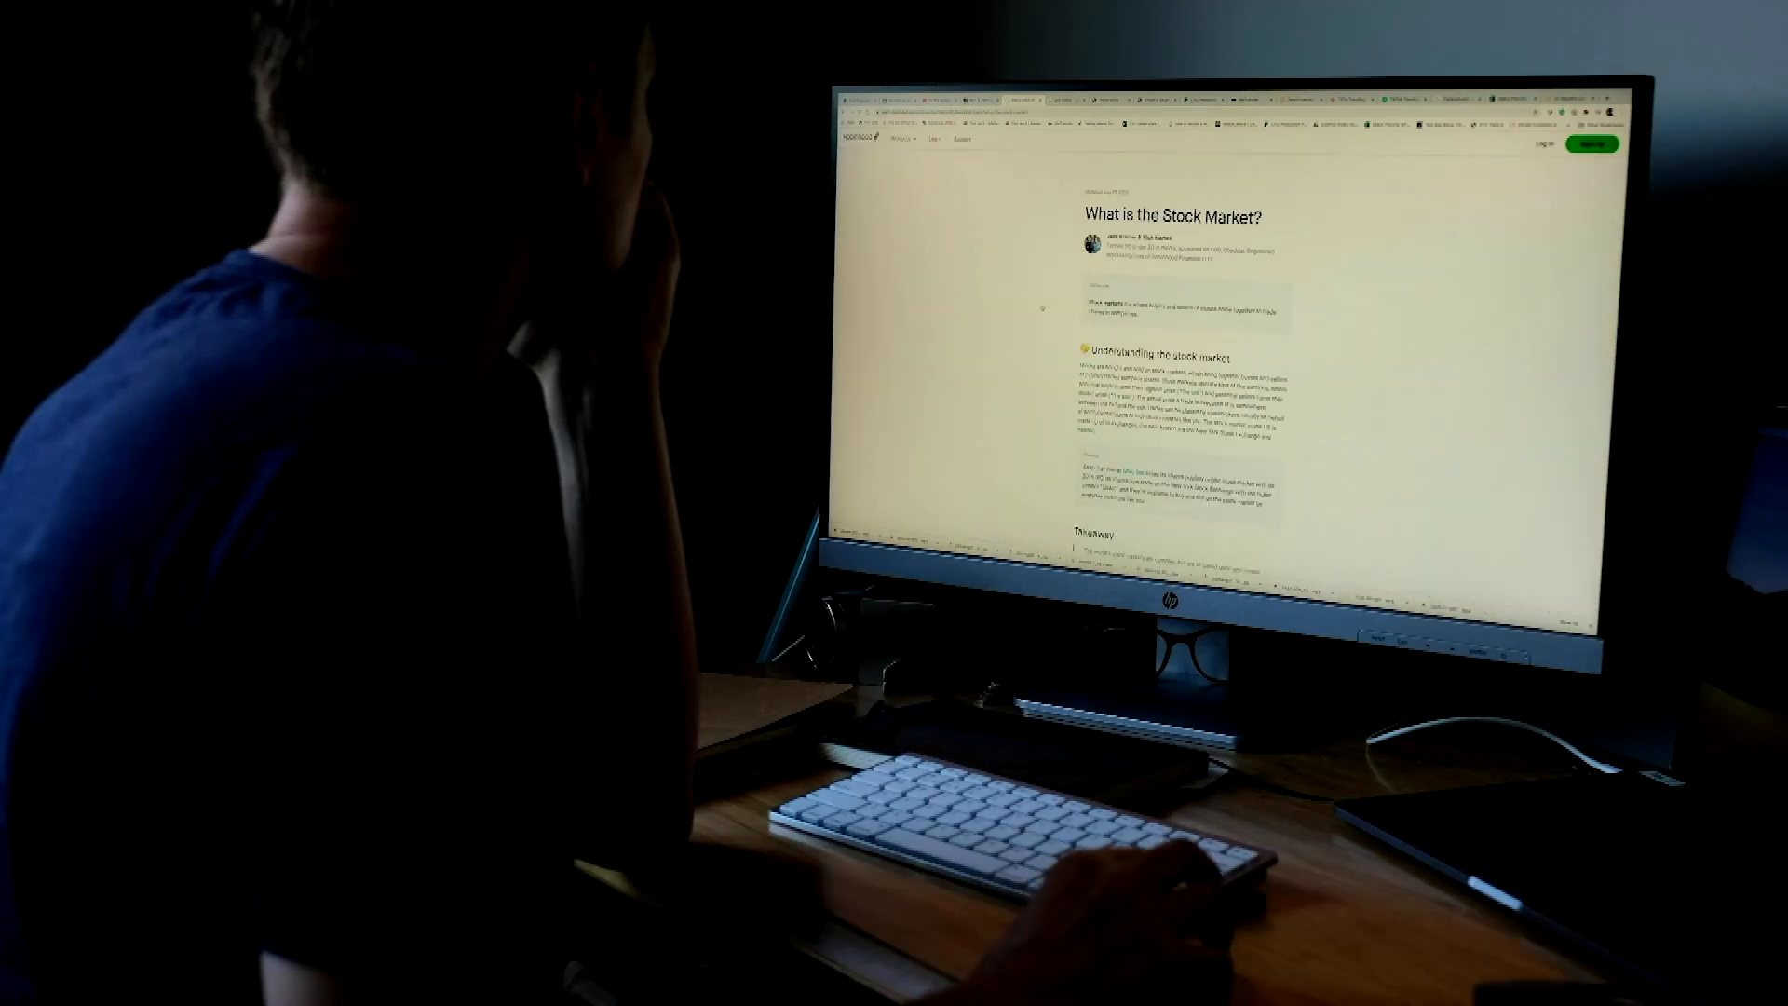
scroll(down, 3)
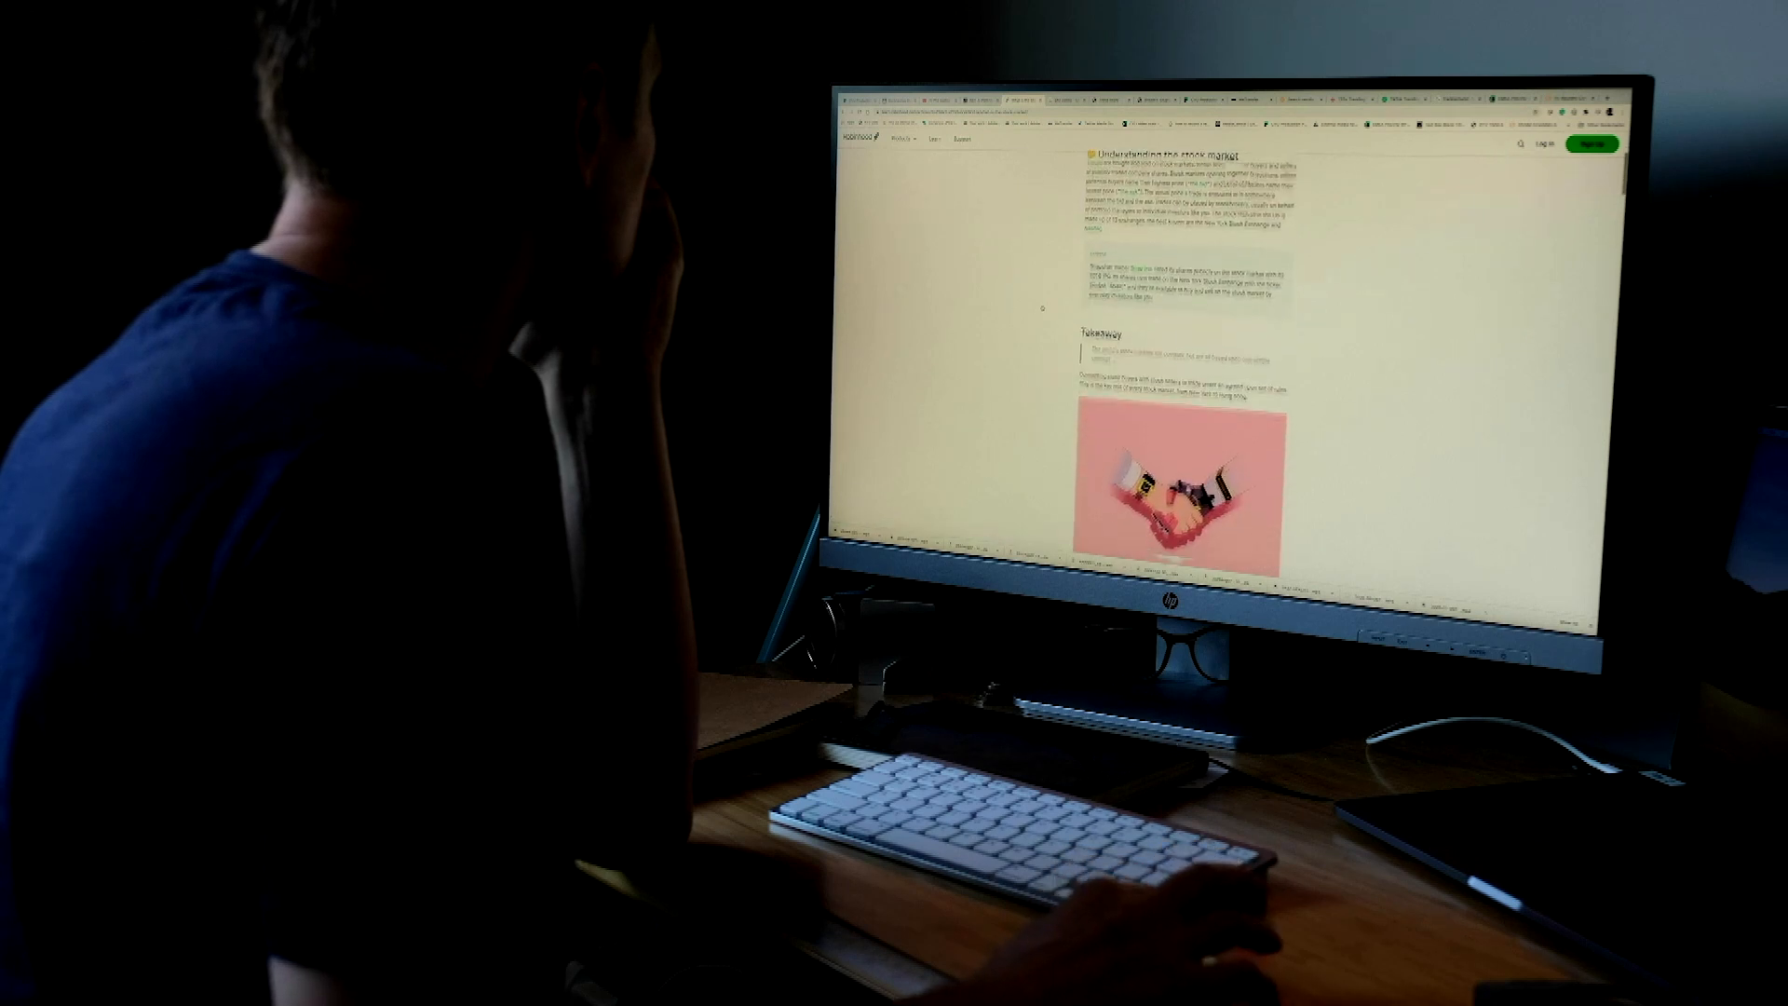